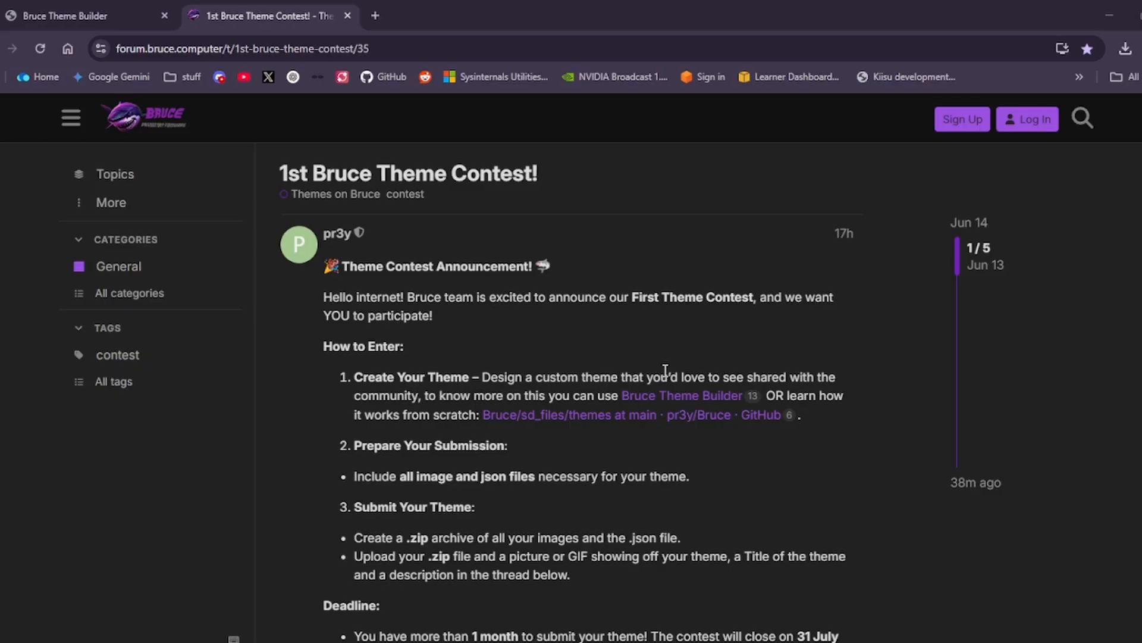
{"action": "mouse_move", "coordinate": [376, 272]}
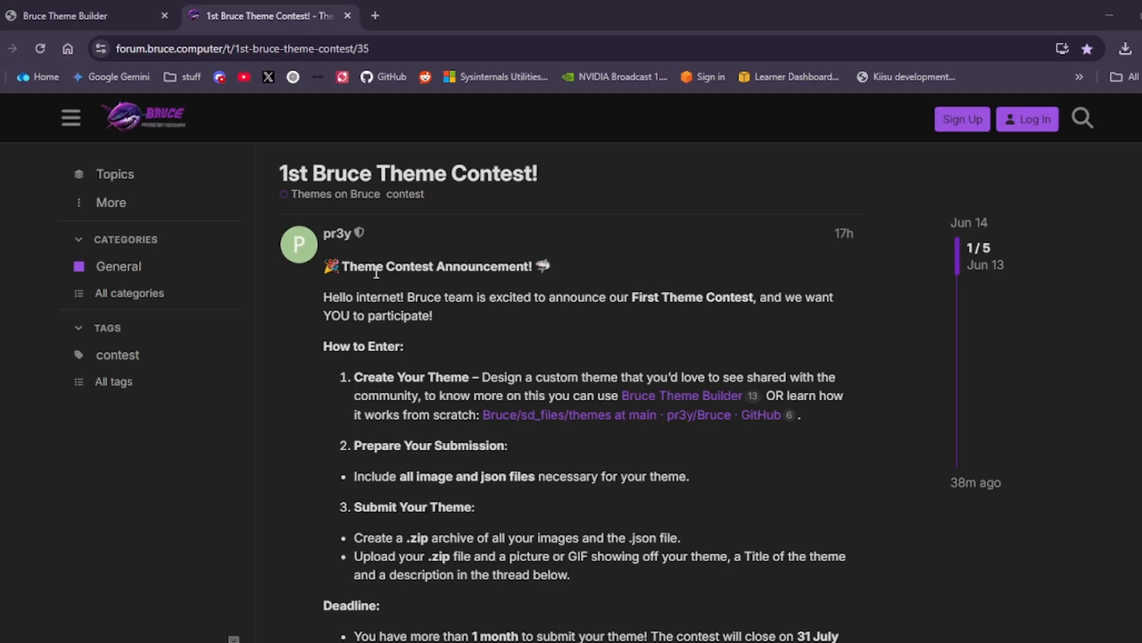
{"action": "mouse_move", "coordinate": [356, 283]}
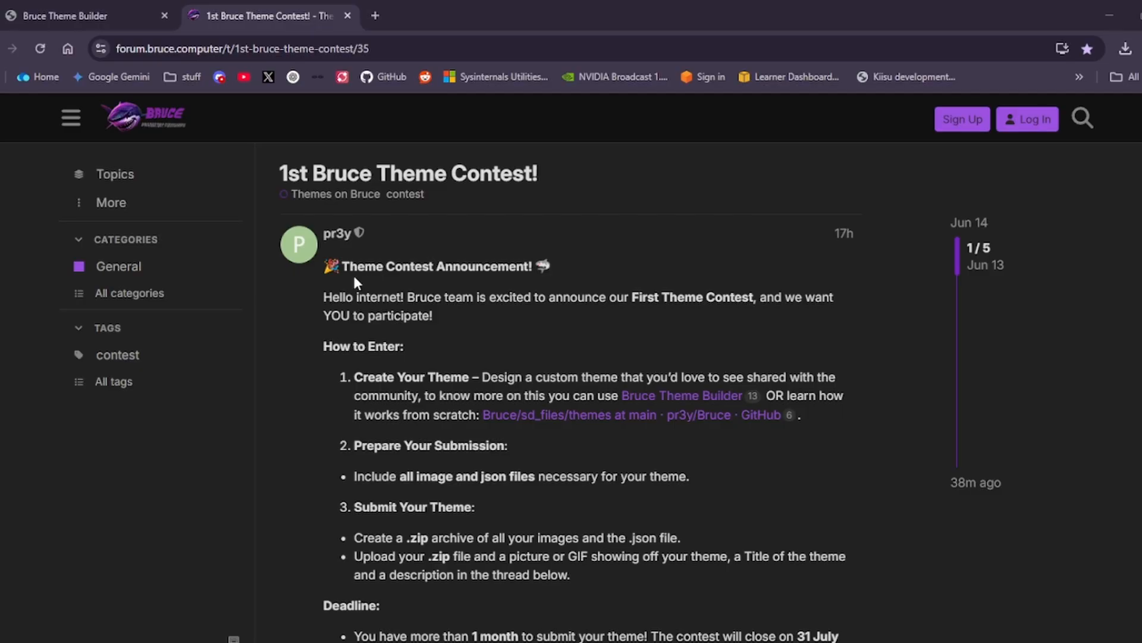
{"action": "mouse_move", "coordinate": [557, 299]}
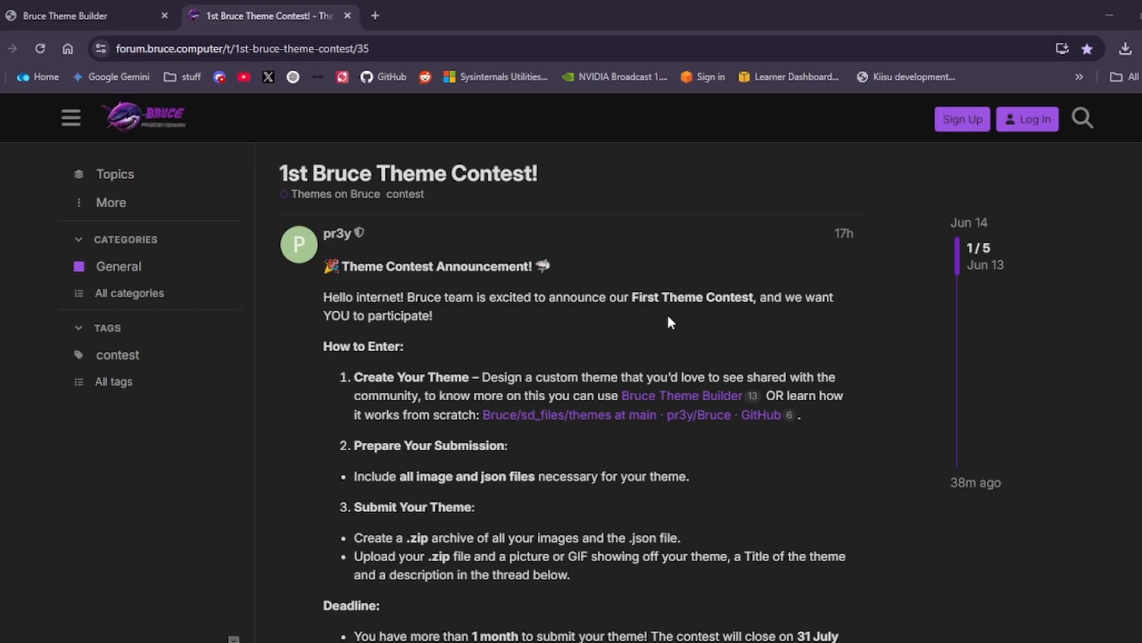
{"action": "mouse_move", "coordinate": [471, 334]}
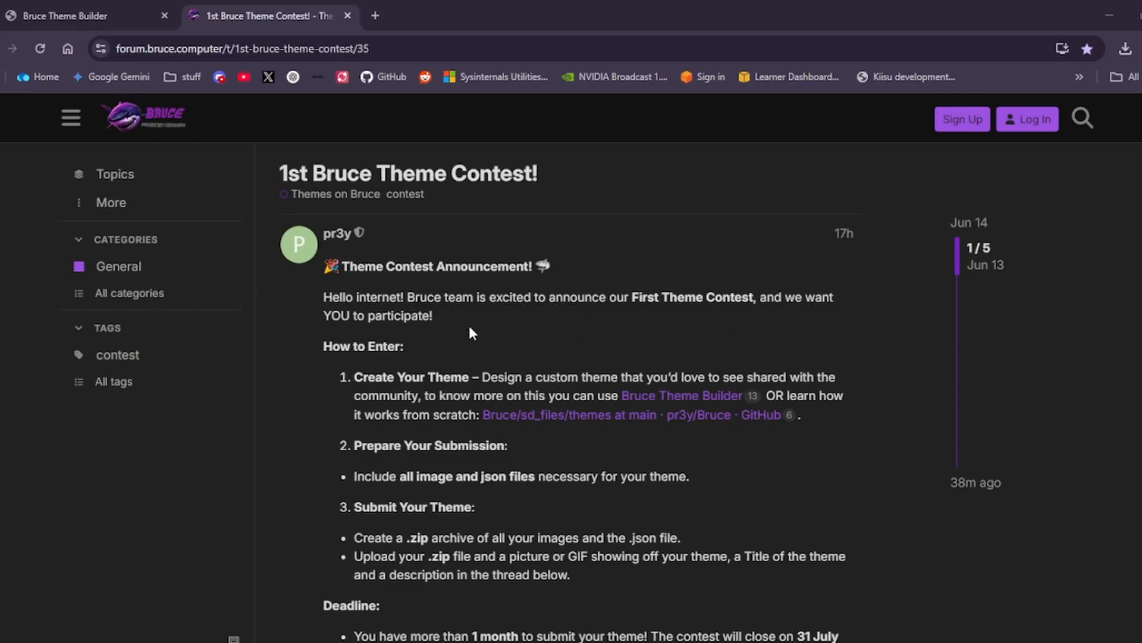
- Scroll the contest post down to its submission steps, deadline, prizes and rules
{"action": "scroll", "scroll_direction": "down", "scroll_amount": 3}
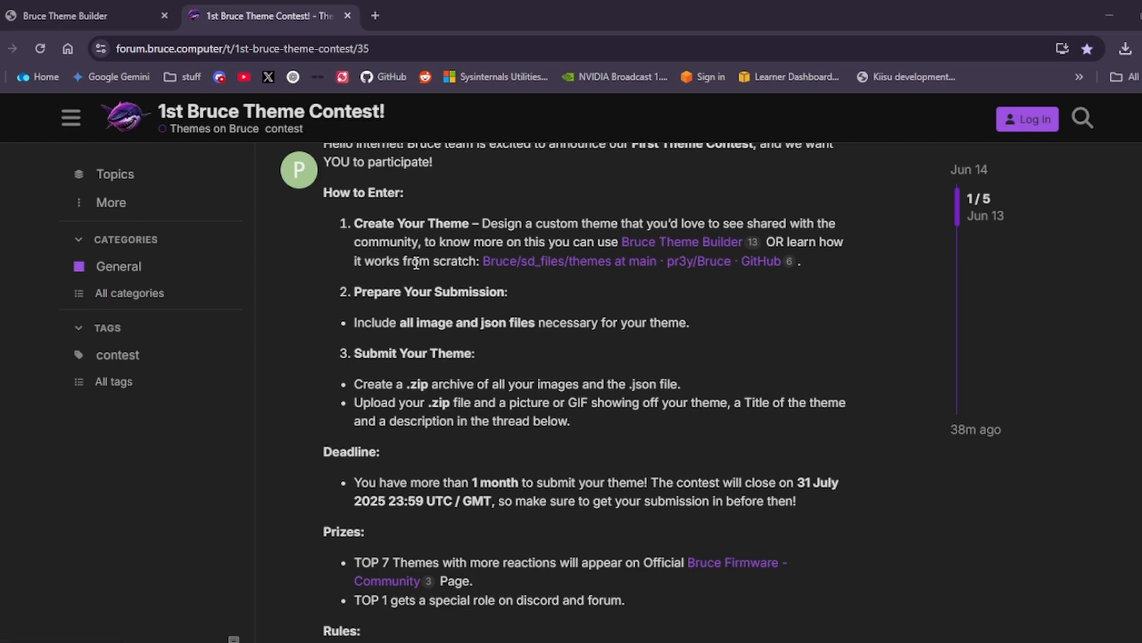
{"action": "mouse_move", "coordinate": [507, 277]}
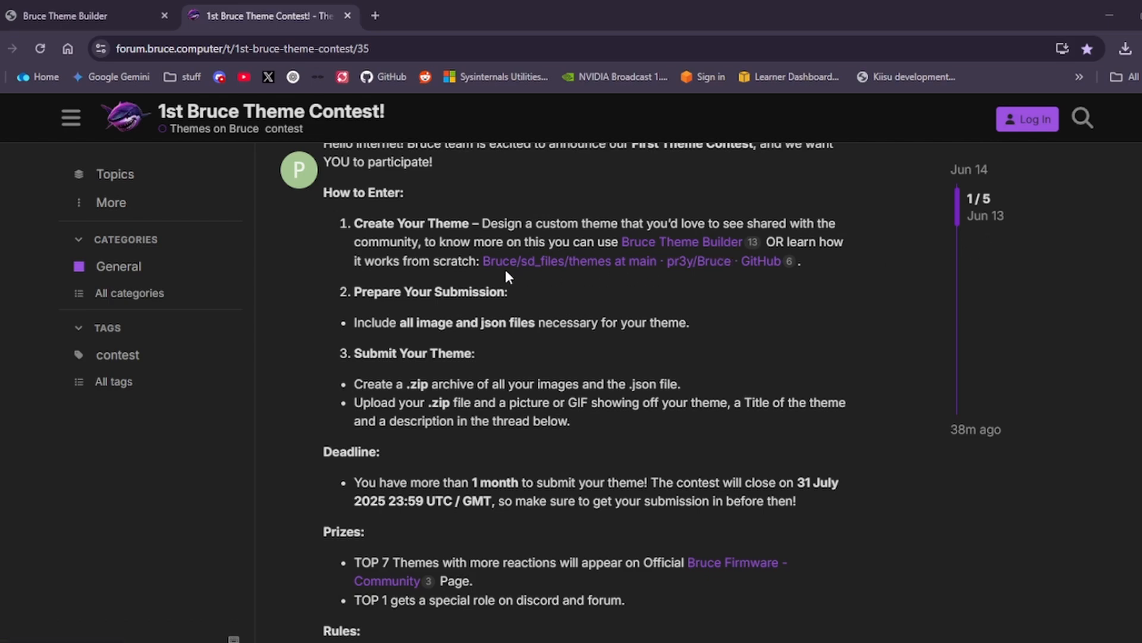
{"action": "mouse_move", "coordinate": [658, 272]}
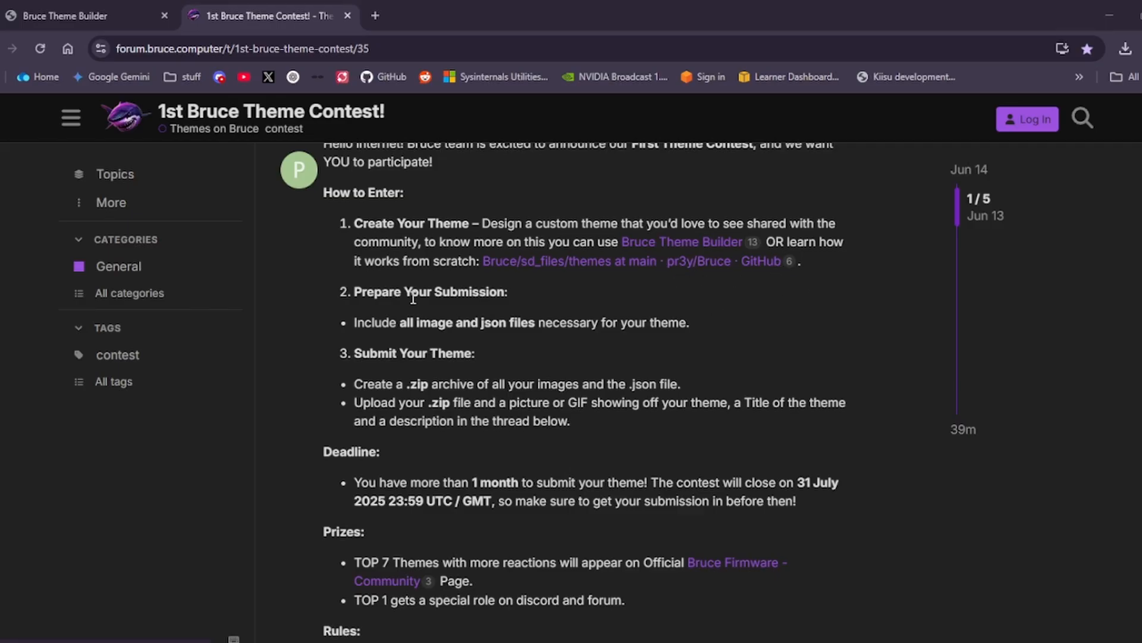
{"action": "mouse_move", "coordinate": [495, 330]}
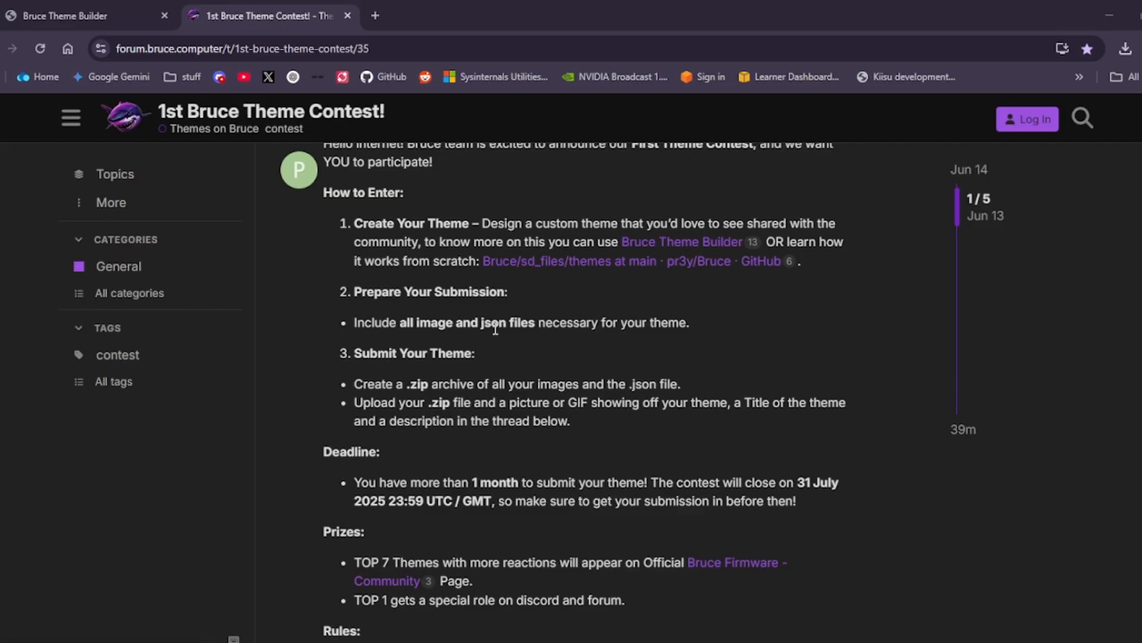
{"action": "mouse_move", "coordinate": [573, 370]}
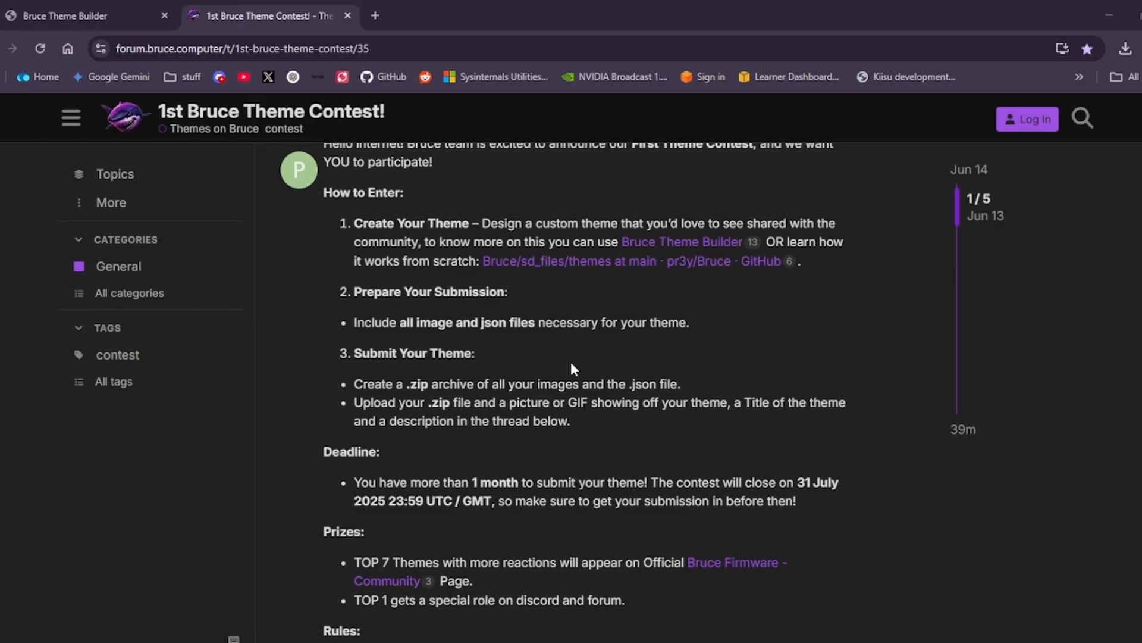
{"action": "mouse_move", "coordinate": [508, 390]}
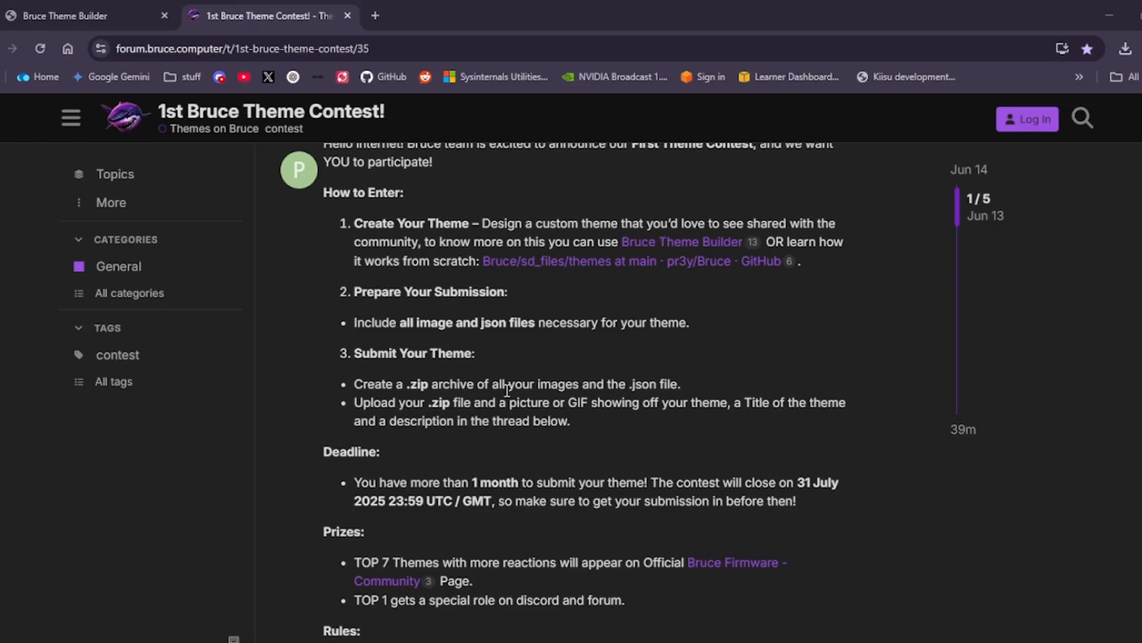
{"action": "mouse_move", "coordinate": [476, 439]}
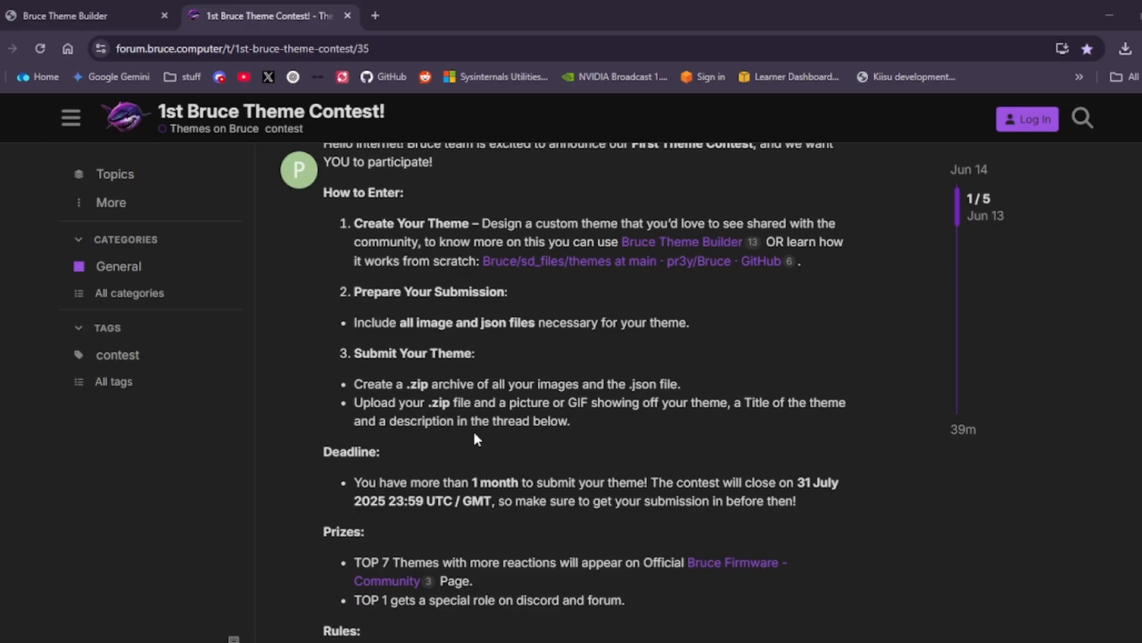
{"action": "mouse_move", "coordinate": [673, 423]}
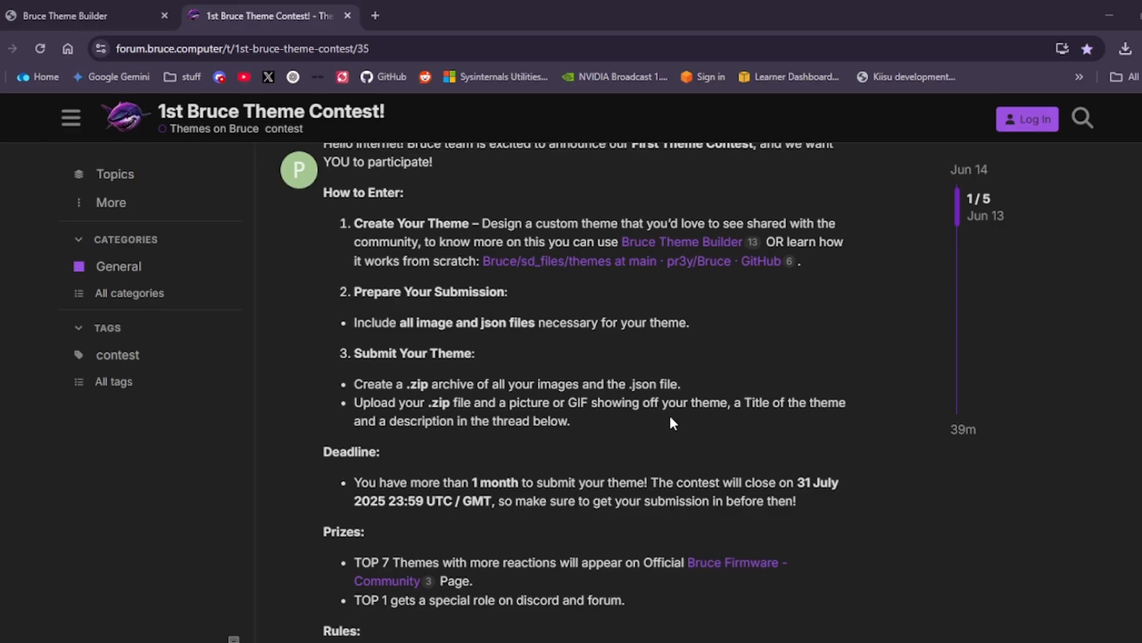
{"action": "mouse_move", "coordinate": [528, 441]}
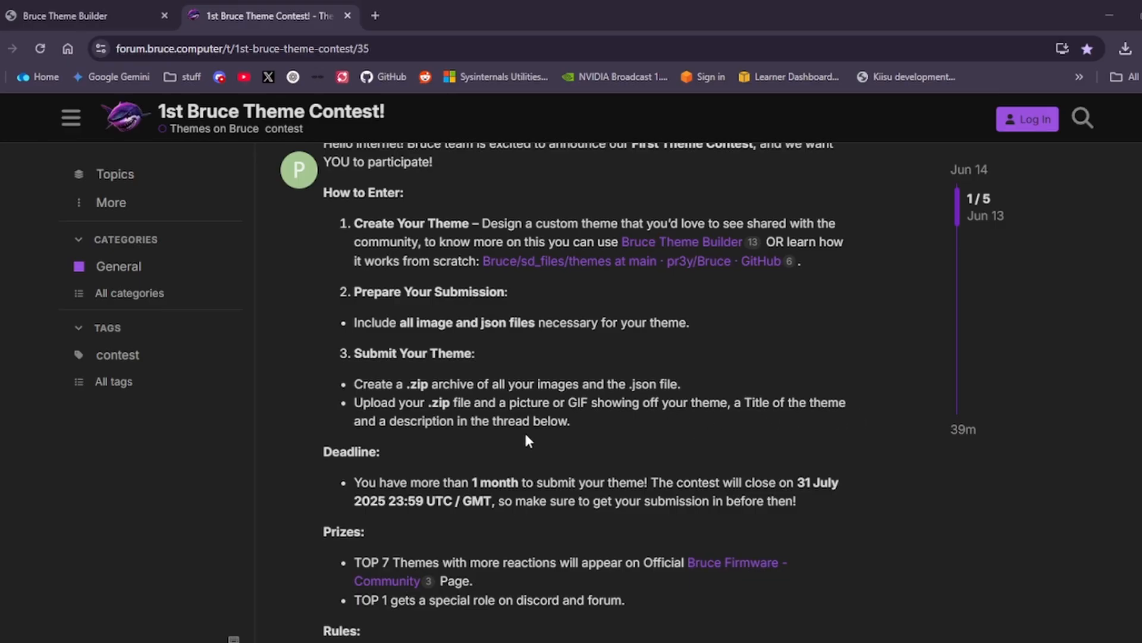
{"action": "mouse_move", "coordinate": [610, 437]}
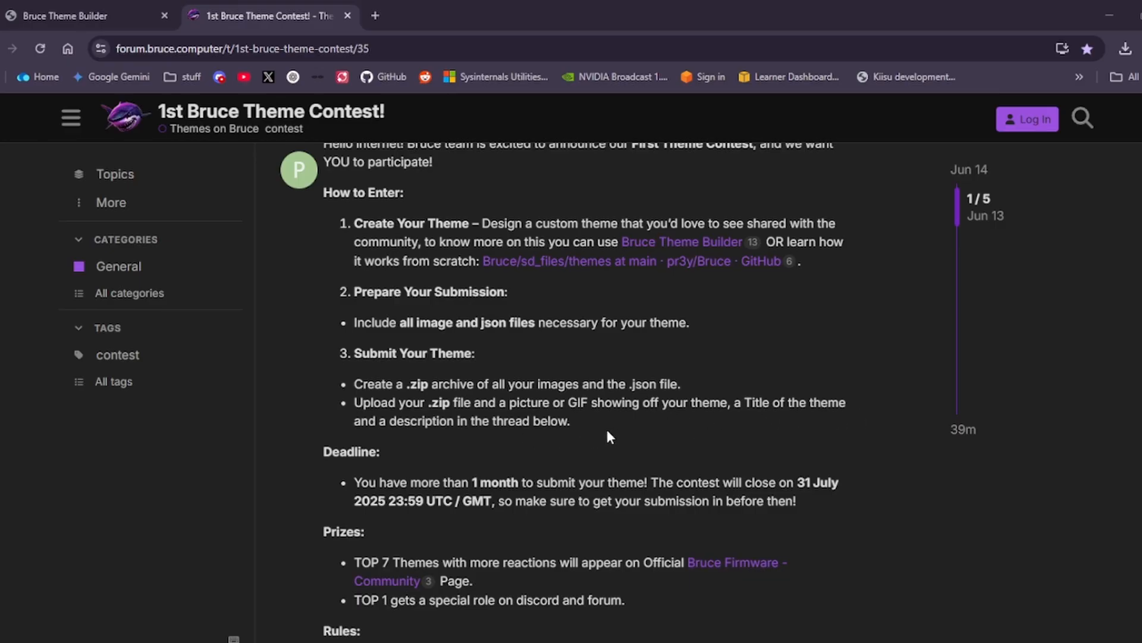
{"action": "mouse_move", "coordinate": [440, 499]}
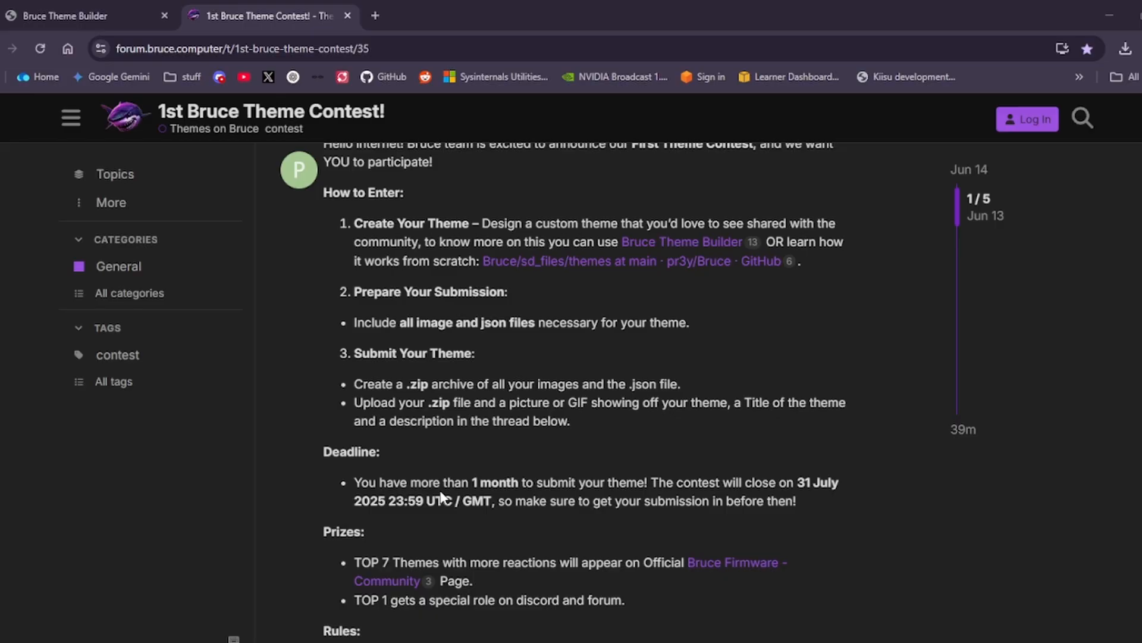
{"action": "mouse_move", "coordinate": [548, 495]}
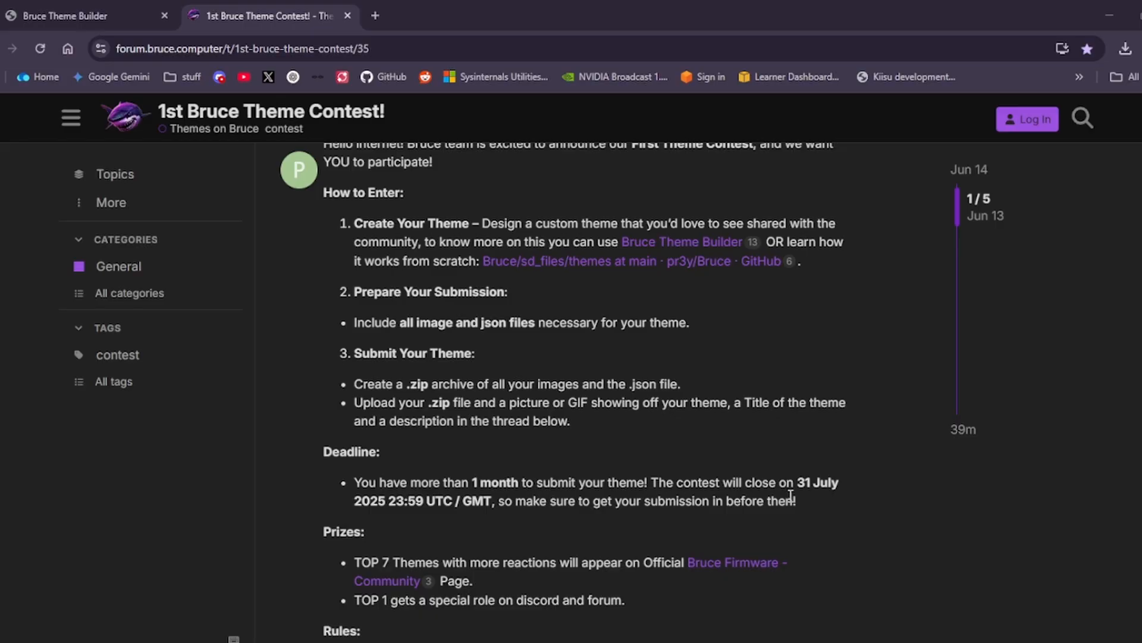
{"action": "mouse_move", "coordinate": [540, 520]}
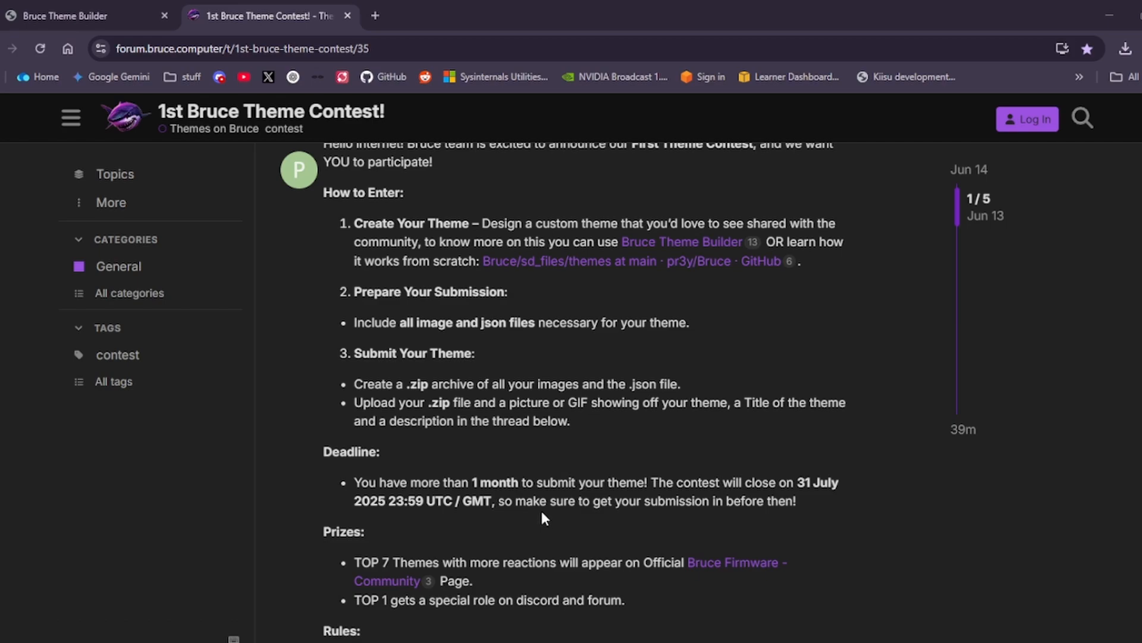
{"action": "scroll", "scroll_direction": "down", "scroll_amount": 3}
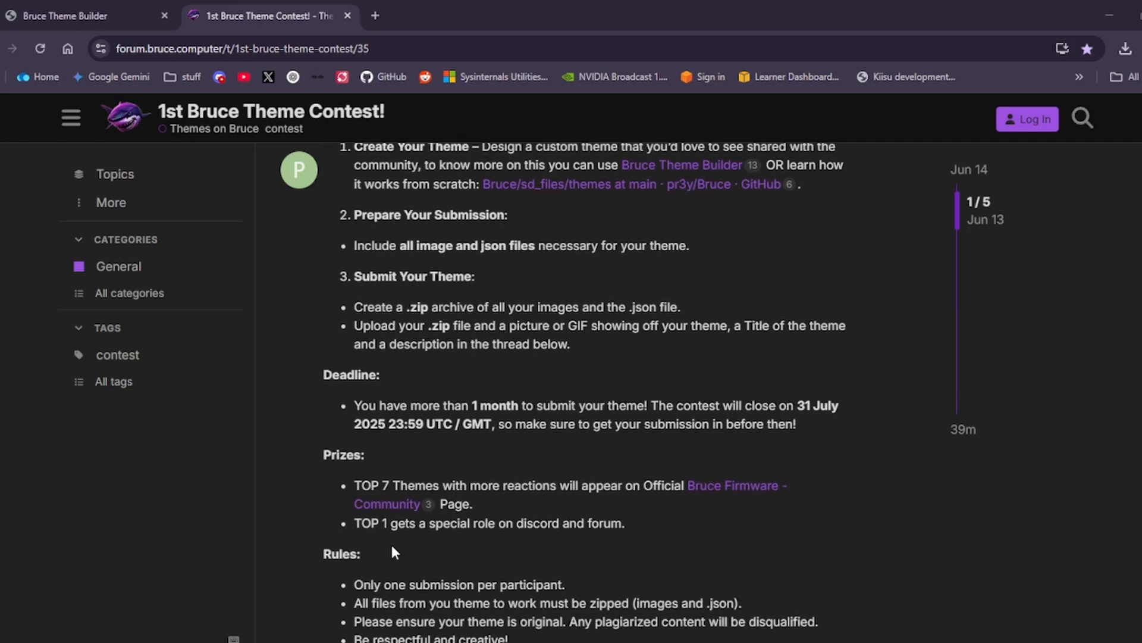
{"action": "mouse_move", "coordinate": [534, 501]}
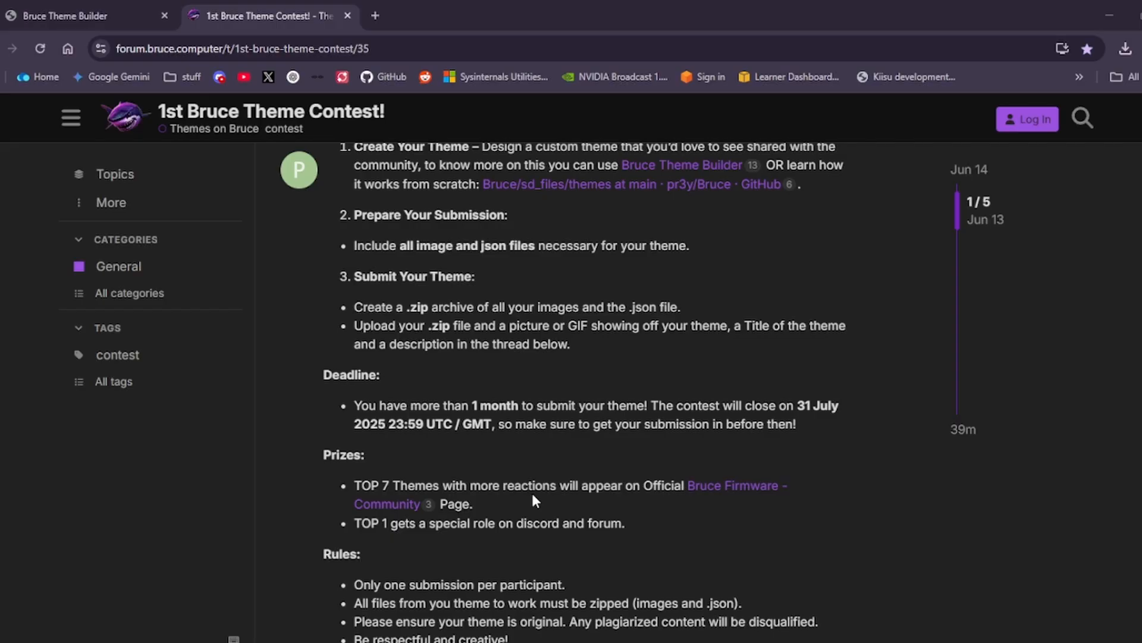
{"action": "mouse_move", "coordinate": [741, 502]}
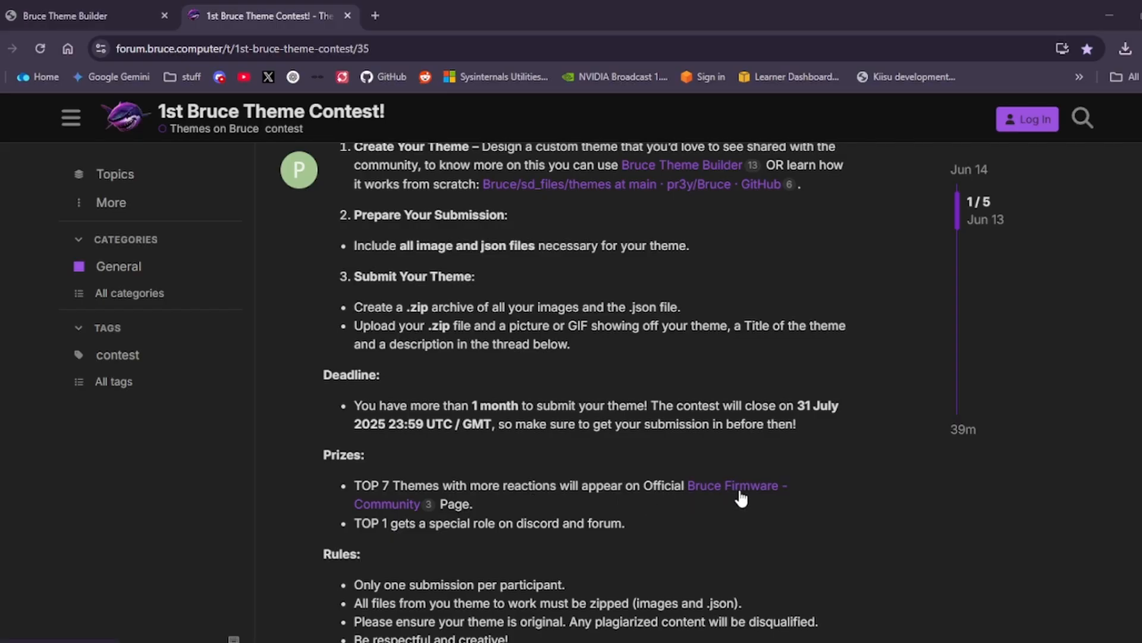
{"action": "mouse_move", "coordinate": [434, 544]}
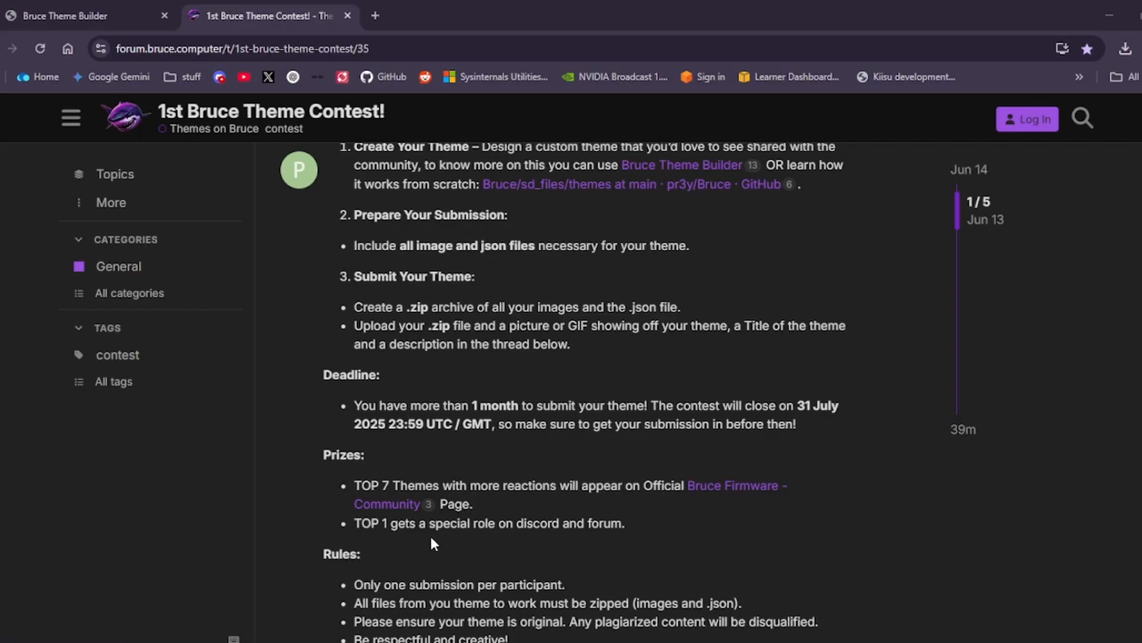
- Scroll the contest thread to the submitted theme posts with the photo and theme.zip download
{"action": "scroll", "scroll_direction": "down", "scroll_amount": 3}
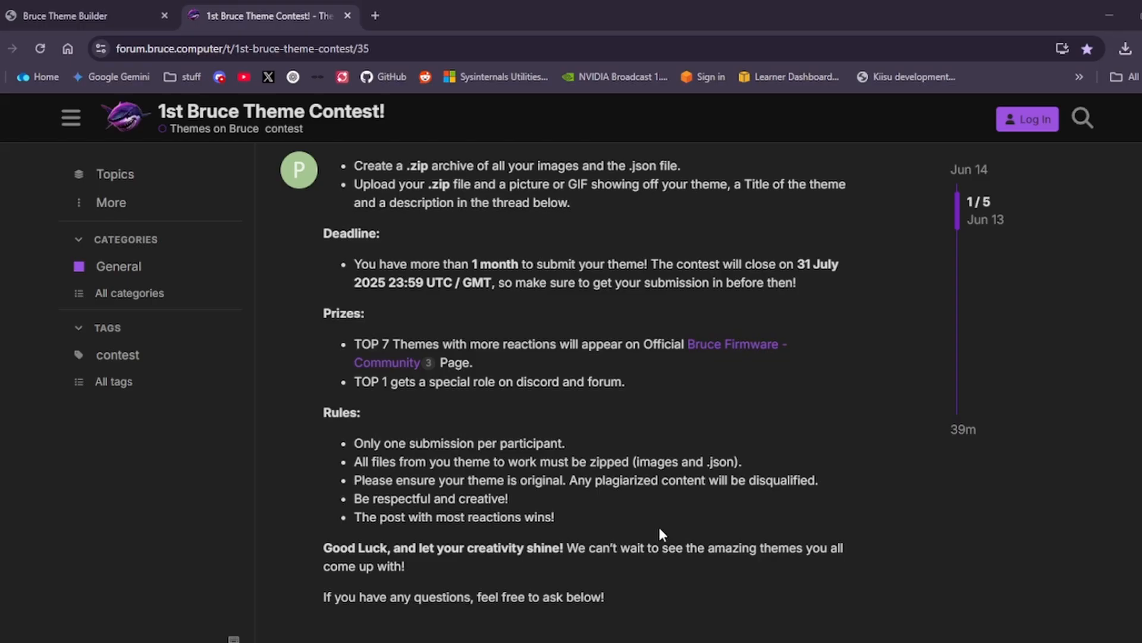
{"action": "scroll", "scroll_direction": "down", "scroll_amount": 3}
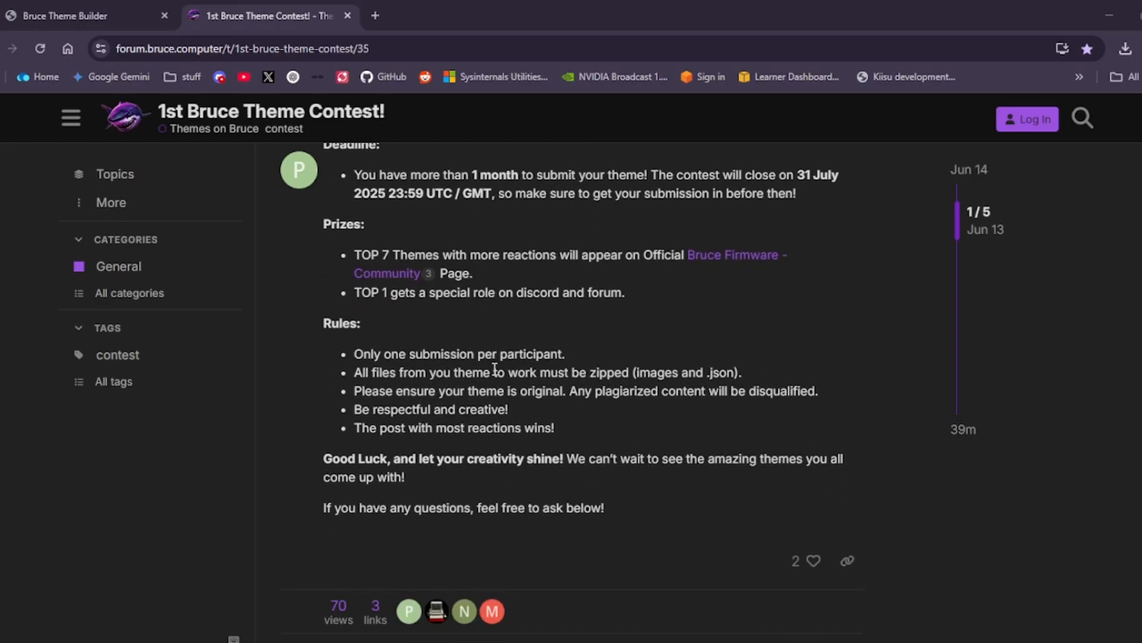
{"action": "mouse_move", "coordinate": [439, 391]}
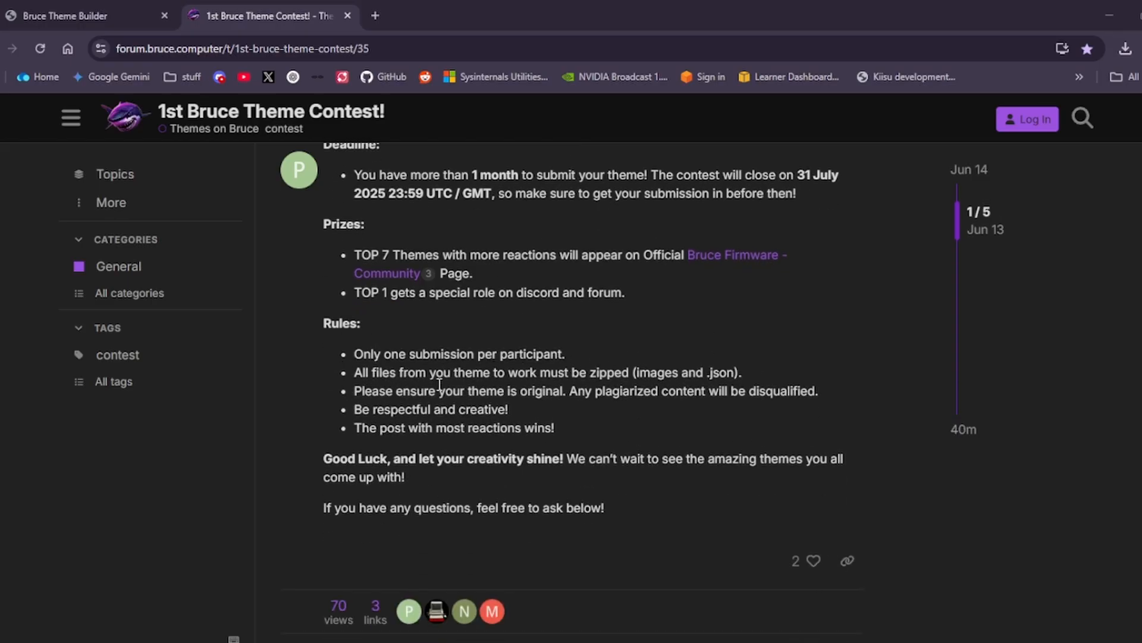
{"action": "mouse_move", "coordinate": [629, 375]}
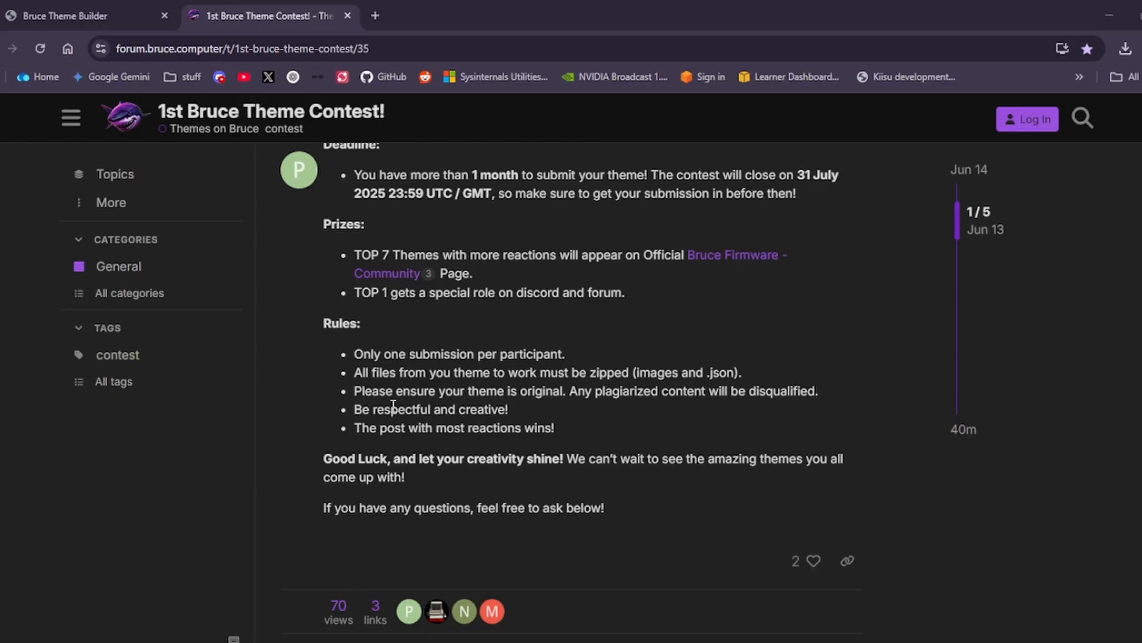
{"action": "mouse_move", "coordinate": [650, 409]}
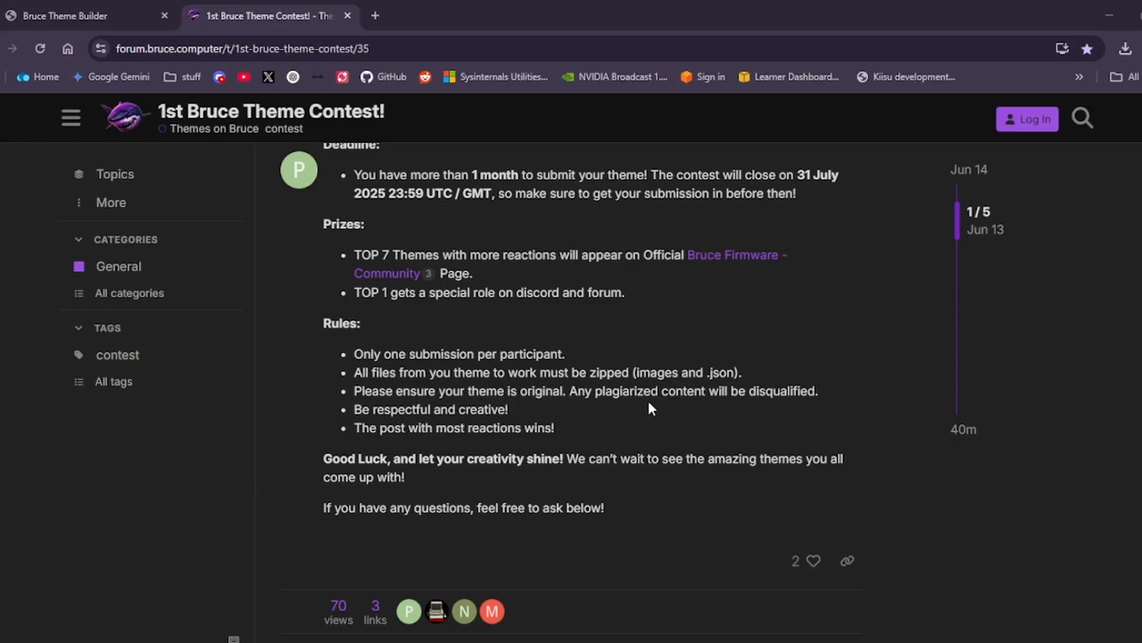
{"action": "mouse_move", "coordinate": [396, 428]}
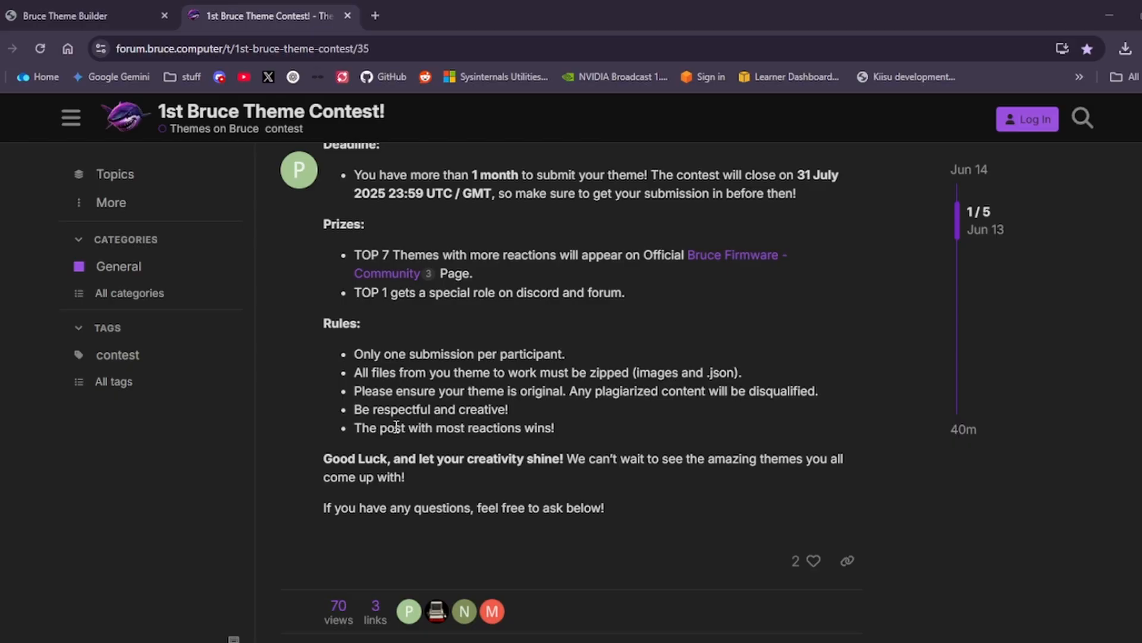
{"action": "mouse_move", "coordinate": [413, 443]}
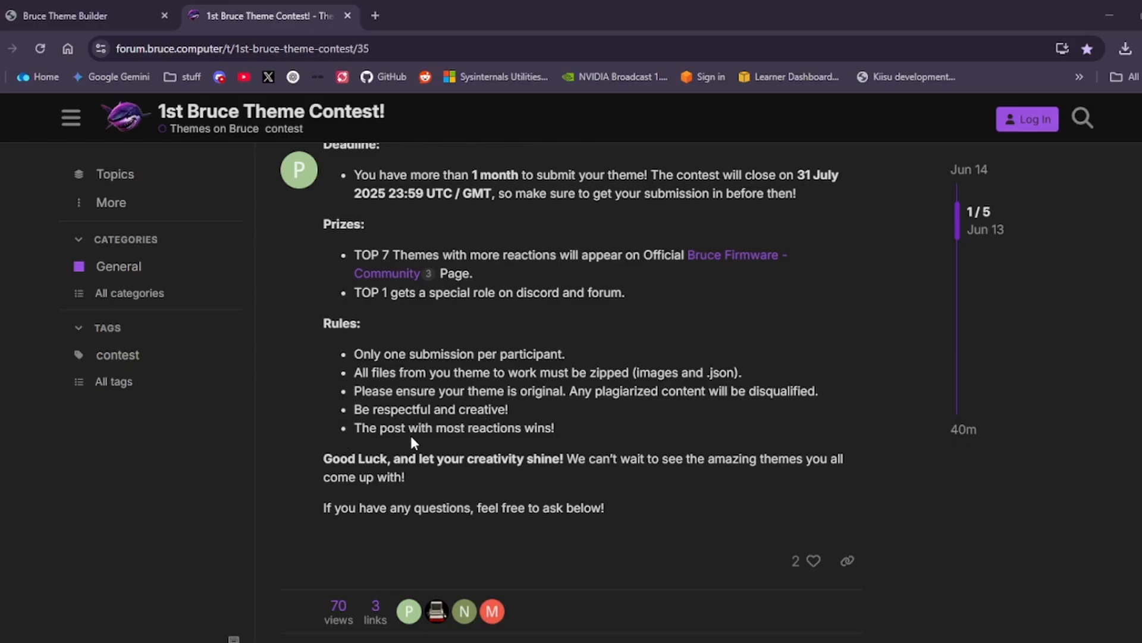
{"action": "mouse_move", "coordinate": [319, 487]}
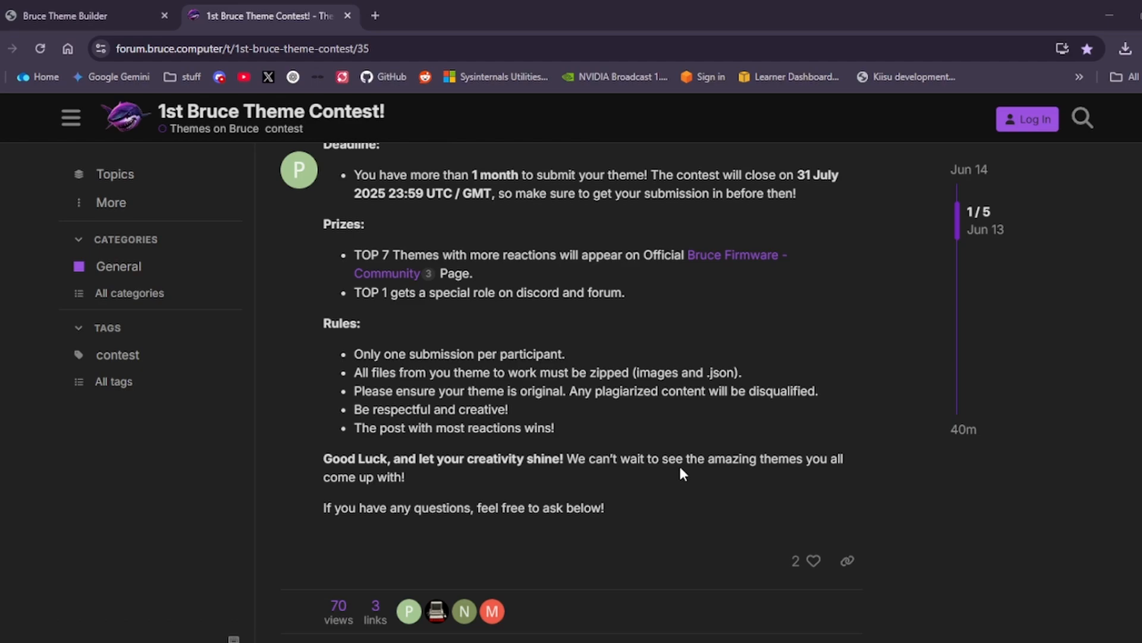
{"action": "mouse_move", "coordinate": [643, 519]}
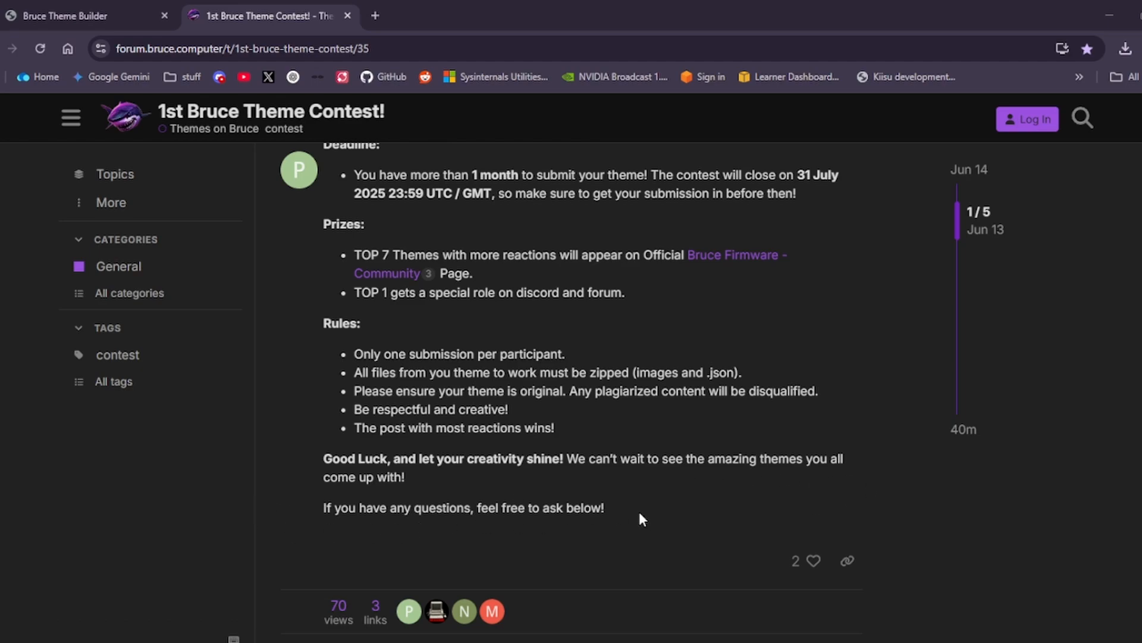
{"action": "scroll", "scroll_direction": "down", "scroll_amount": 3}
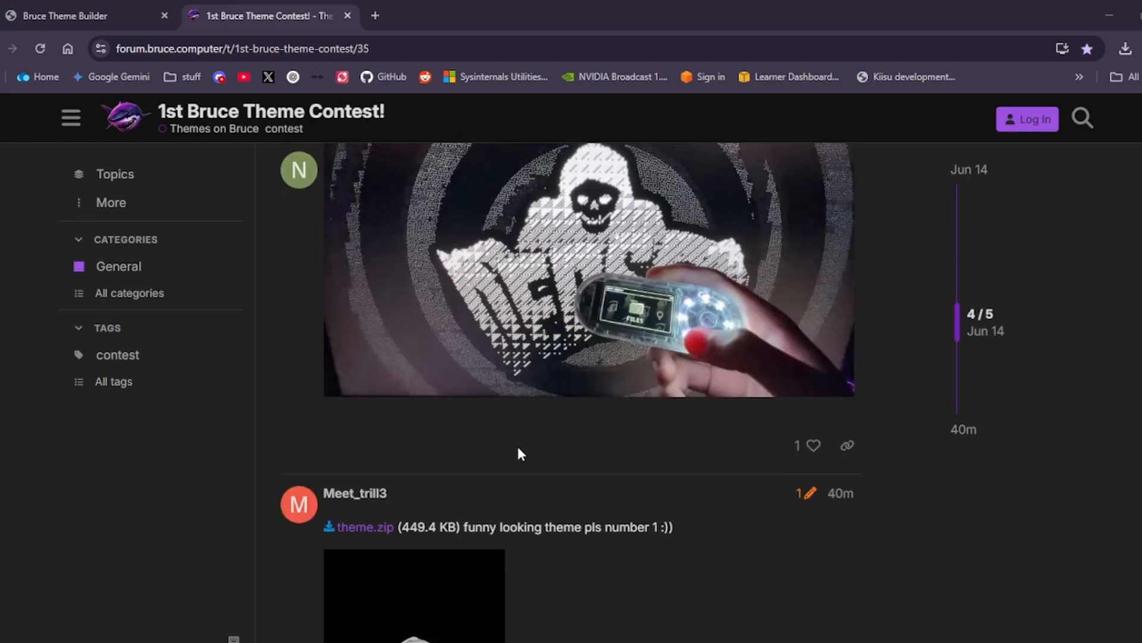
{"action": "scroll", "scroll_direction": "down", "scroll_amount": 3}
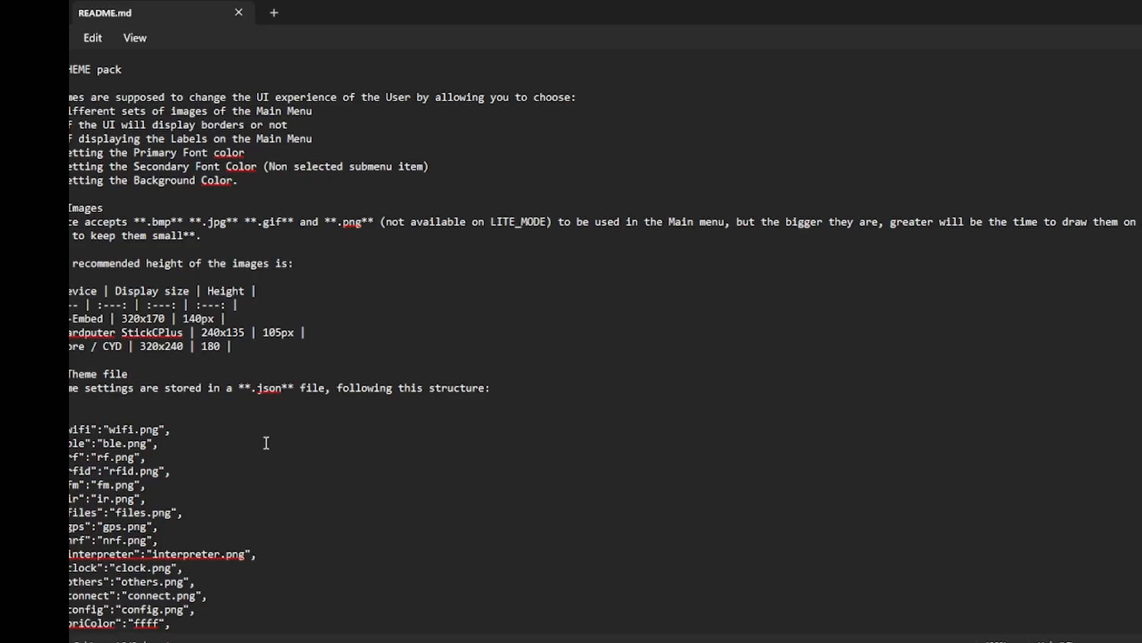
{"action": "mouse_move", "coordinate": [296, 353]}
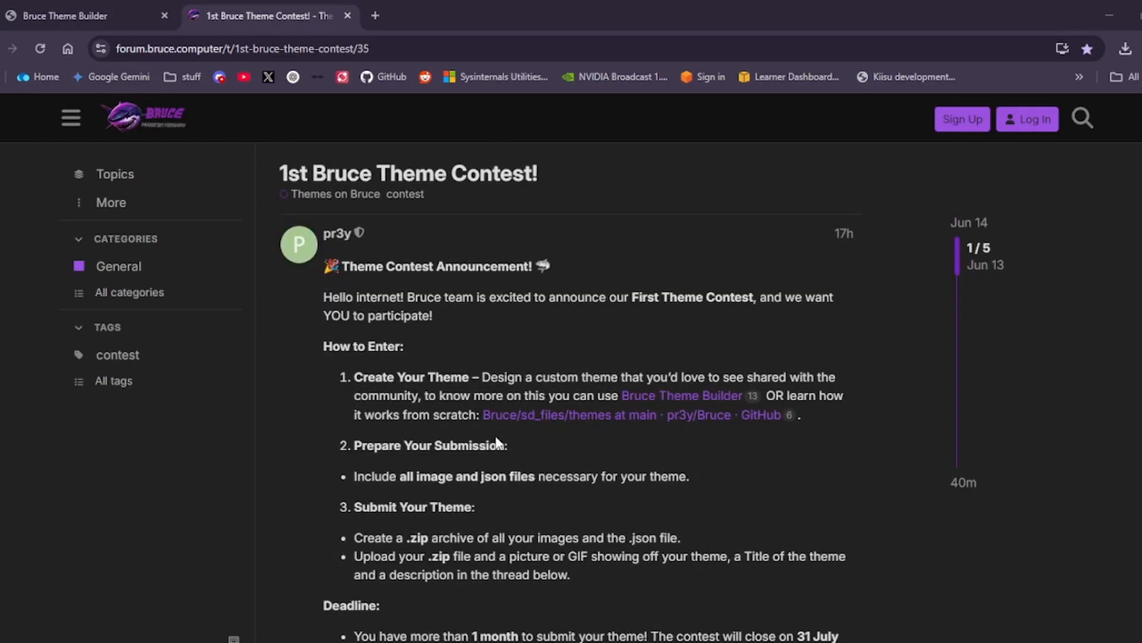
{"action": "mouse_move", "coordinate": [671, 403]}
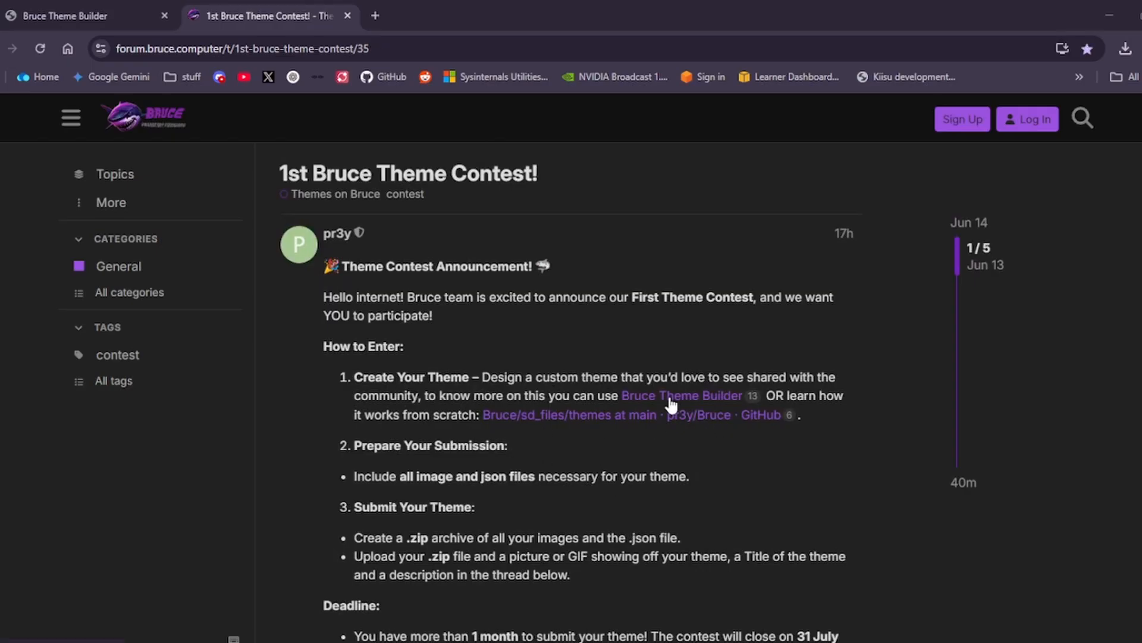
- Go to the Bruce Theme Builder page after reviewing the README
{"action": "left_click", "coordinate": [681, 396]}
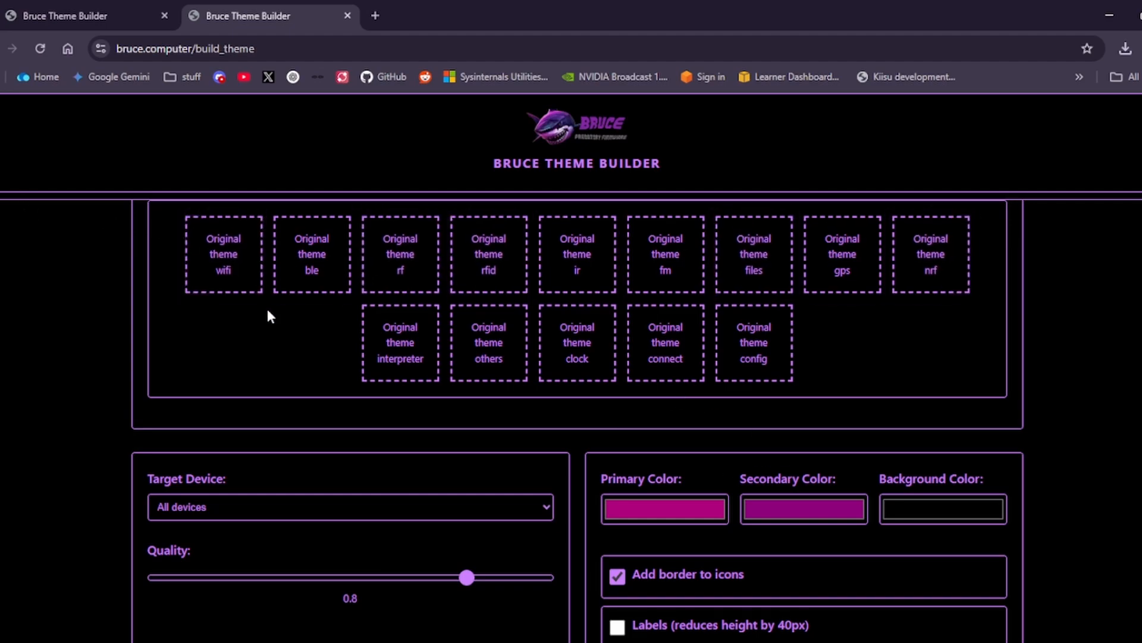
- Set the primary color to blue and the secondary color to dark
{"action": "scroll", "scroll_direction": "down", "scroll_amount": 3}
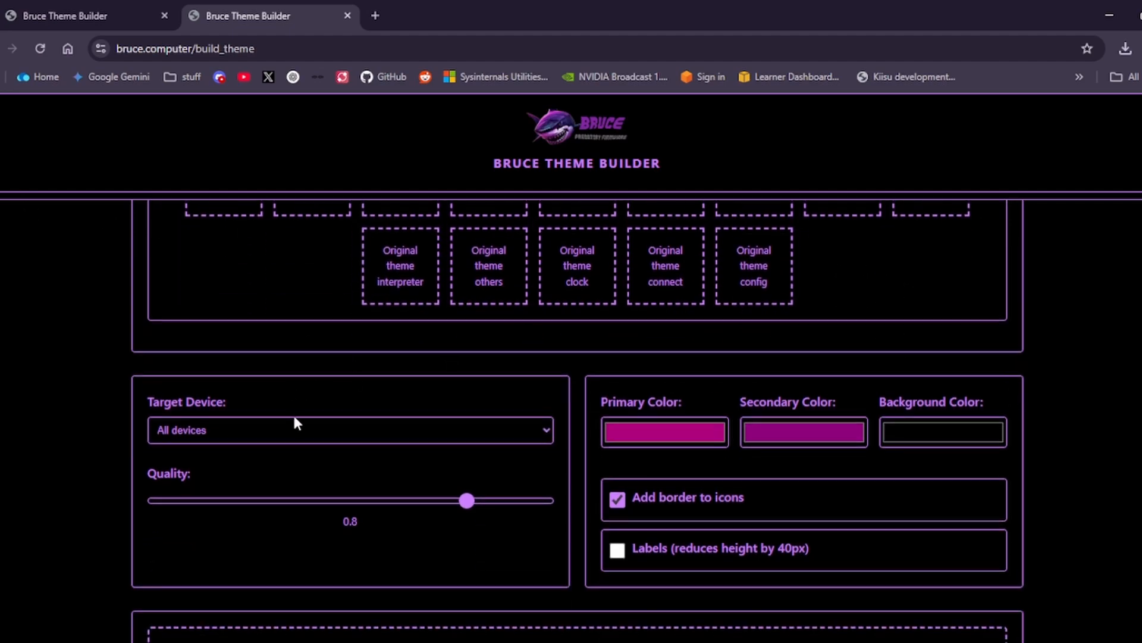
{"action": "mouse_move", "coordinate": [325, 511]}
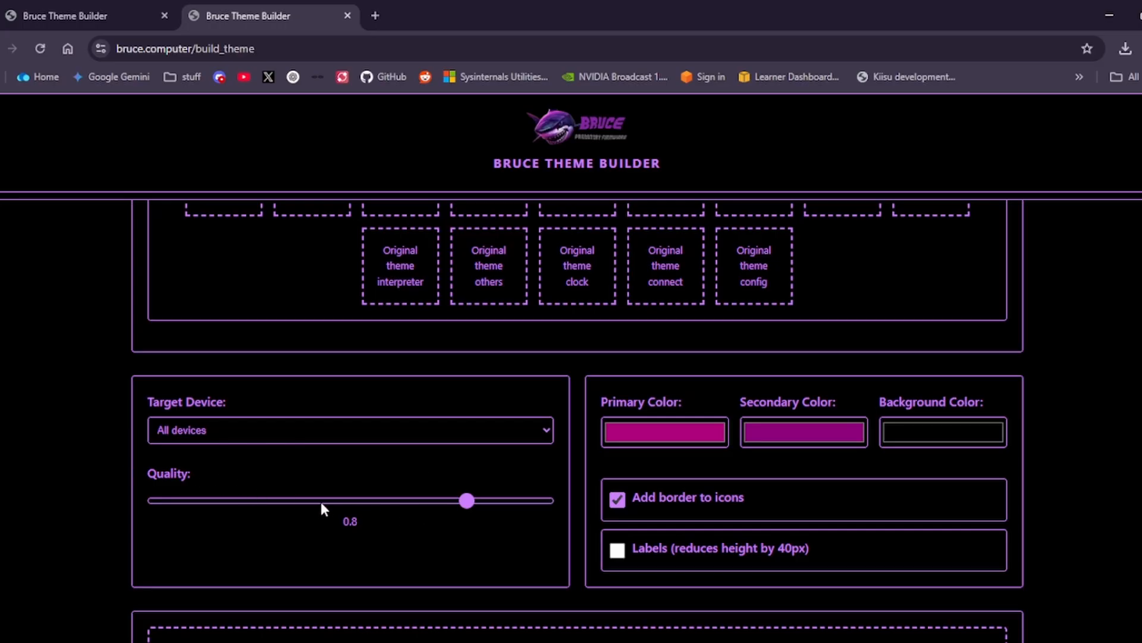
{"action": "left_click", "coordinate": [664, 432]}
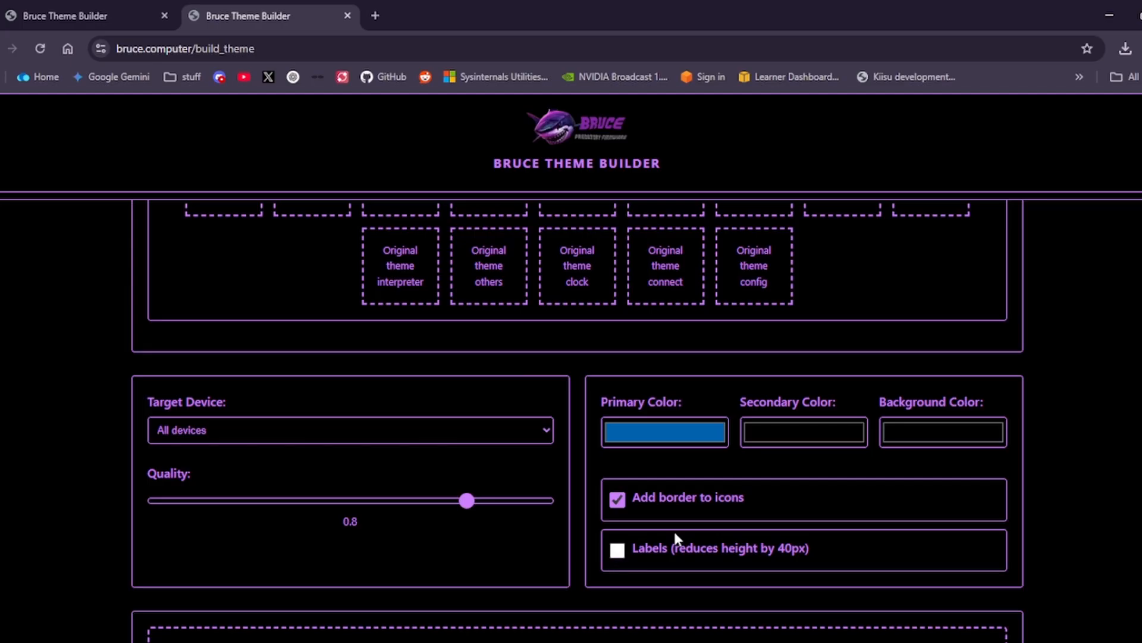
- Scroll past the fourteen icon image slots, wifi through config, and choose Resize and Download
{"action": "scroll", "scroll_direction": "down", "scroll_amount": 3}
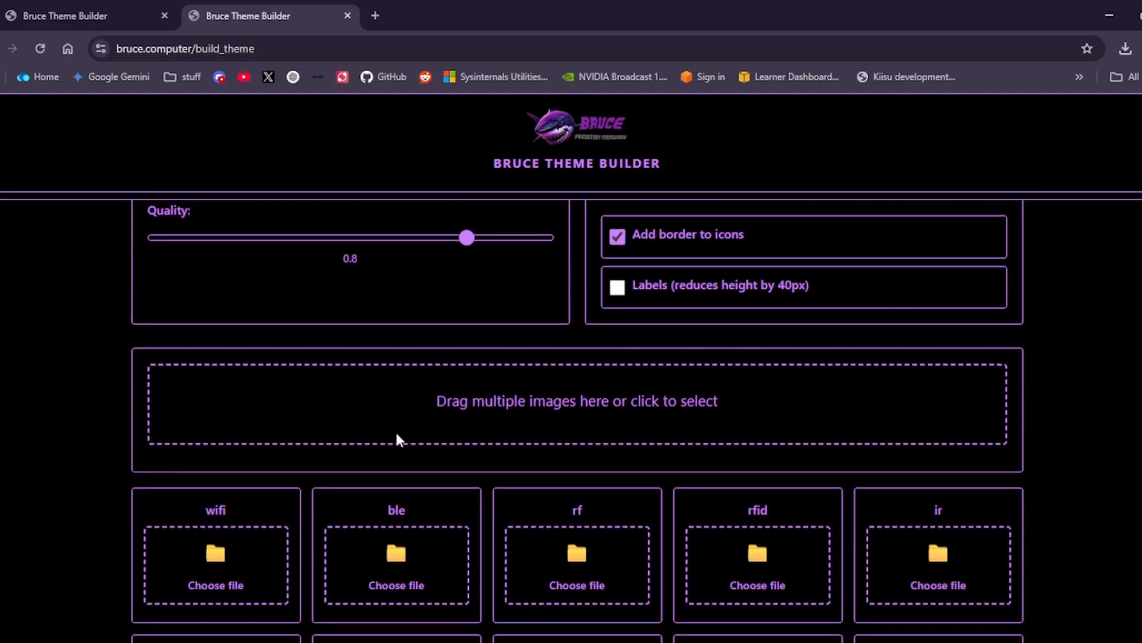
{"action": "scroll", "scroll_direction": "down", "scroll_amount": 3}
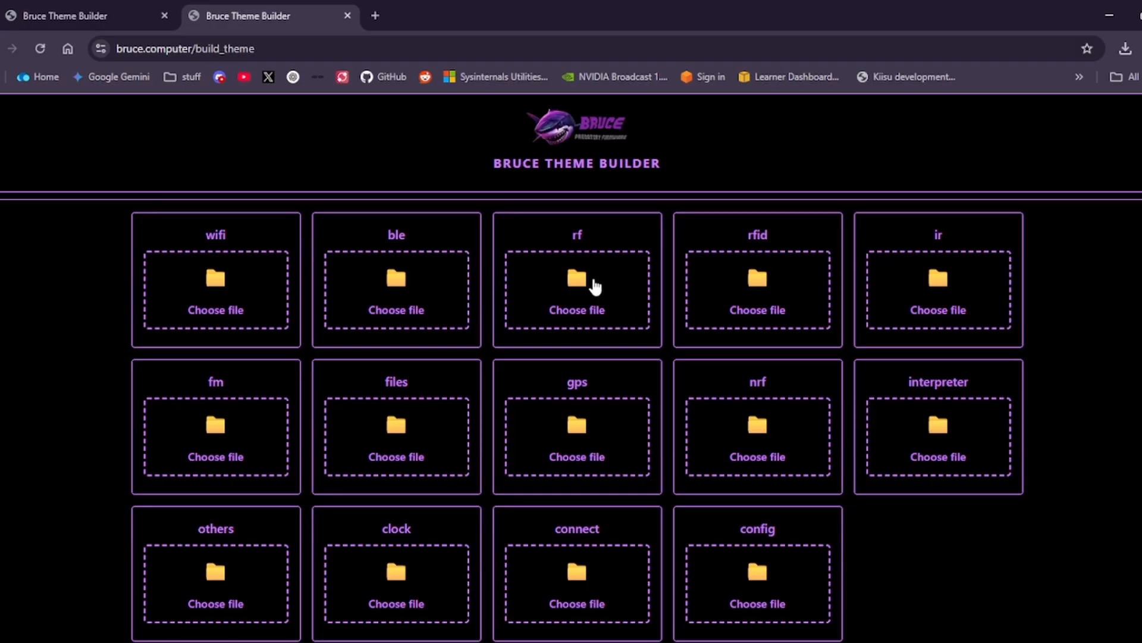
{"action": "mouse_move", "coordinate": [81, 607]}
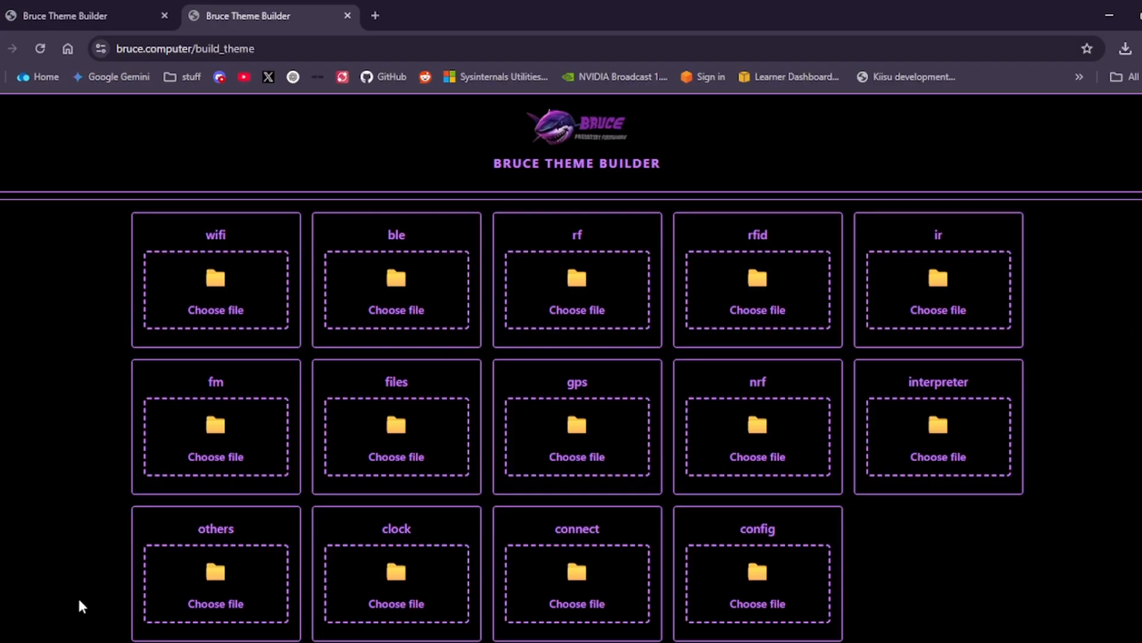
{"action": "scroll", "scroll_direction": "down", "scroll_amount": 3}
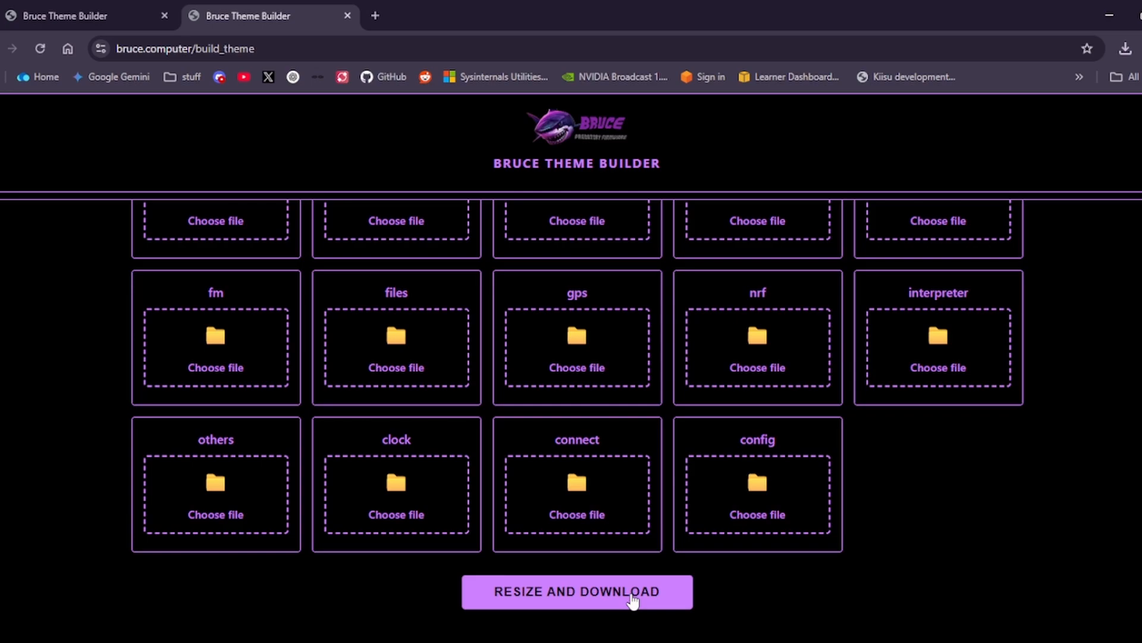
{"action": "left_click", "coordinate": [575, 591]}
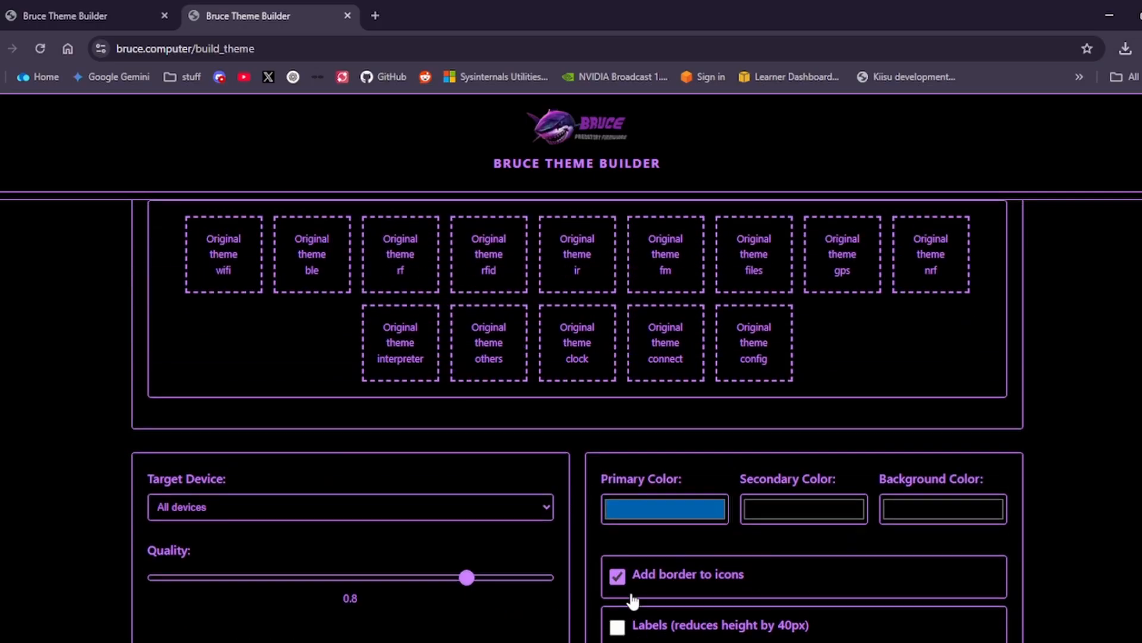
{"action": "mouse_move", "coordinate": [570, 476]}
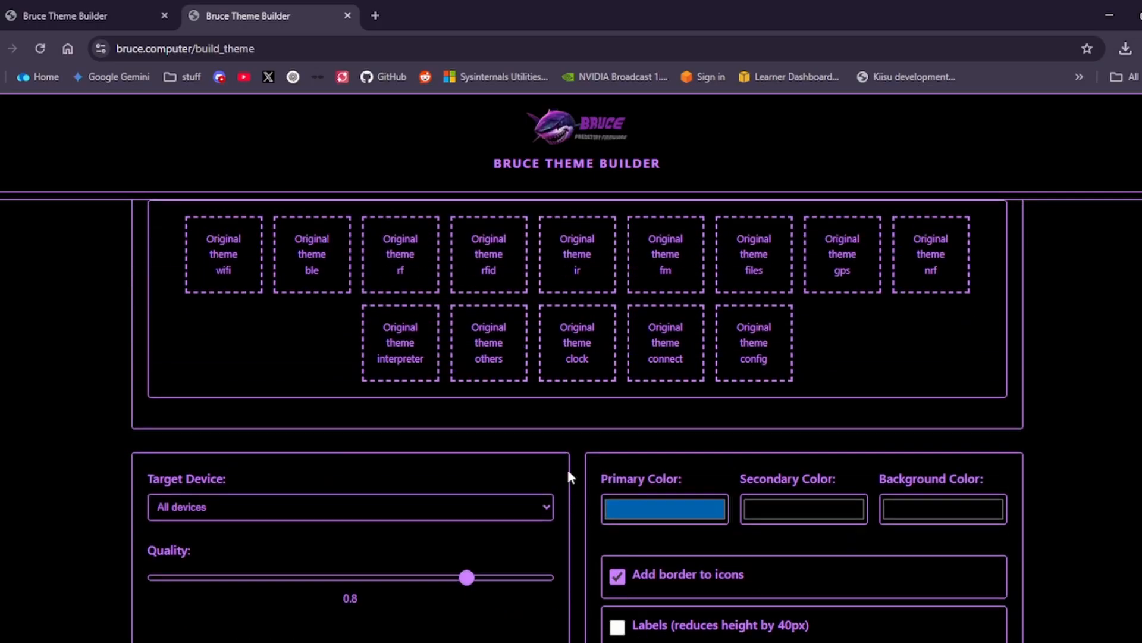